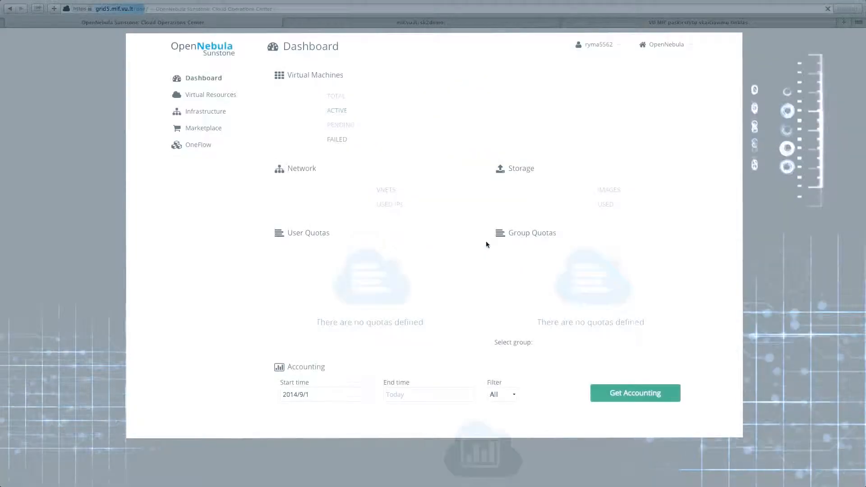
Open the Virtual Machines list under Virtual Resources to see the running VM 'window'
left_click(211, 94)
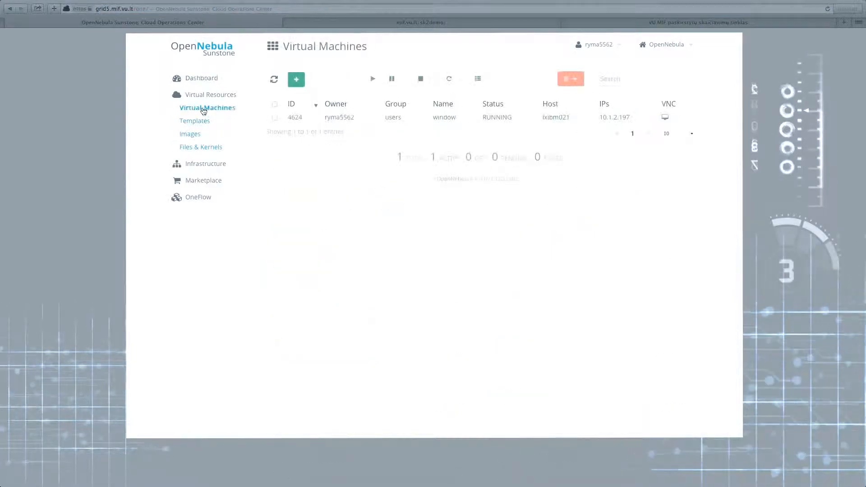